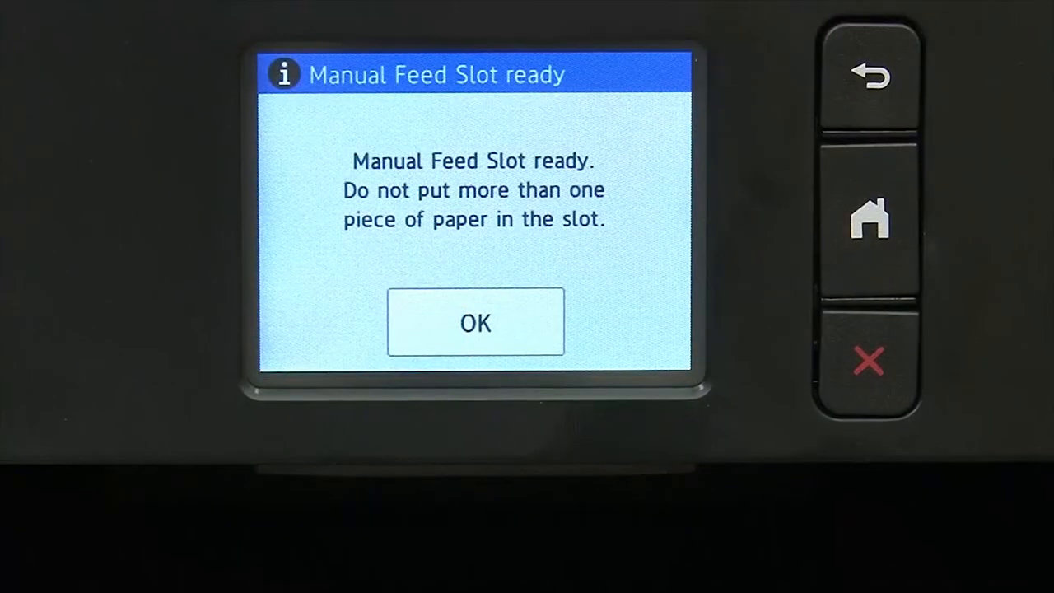
Acknowledge the Brother printer's manual feed slot ready notice with OK
click(474, 322)
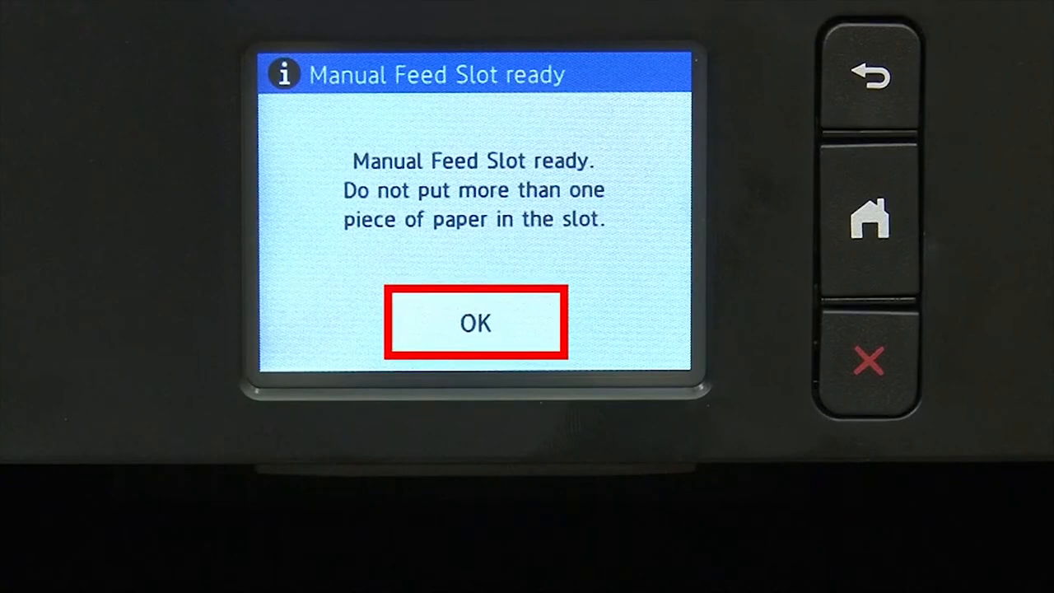
click(475, 322)
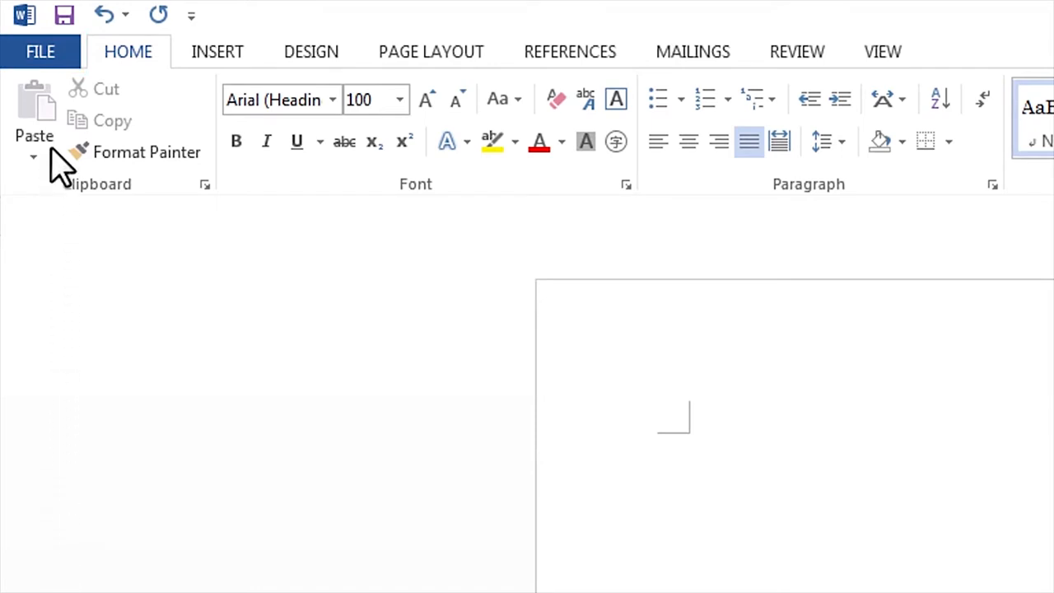
Go to Word's Print screen and open the BrotherPrinter properties
click(40, 51)
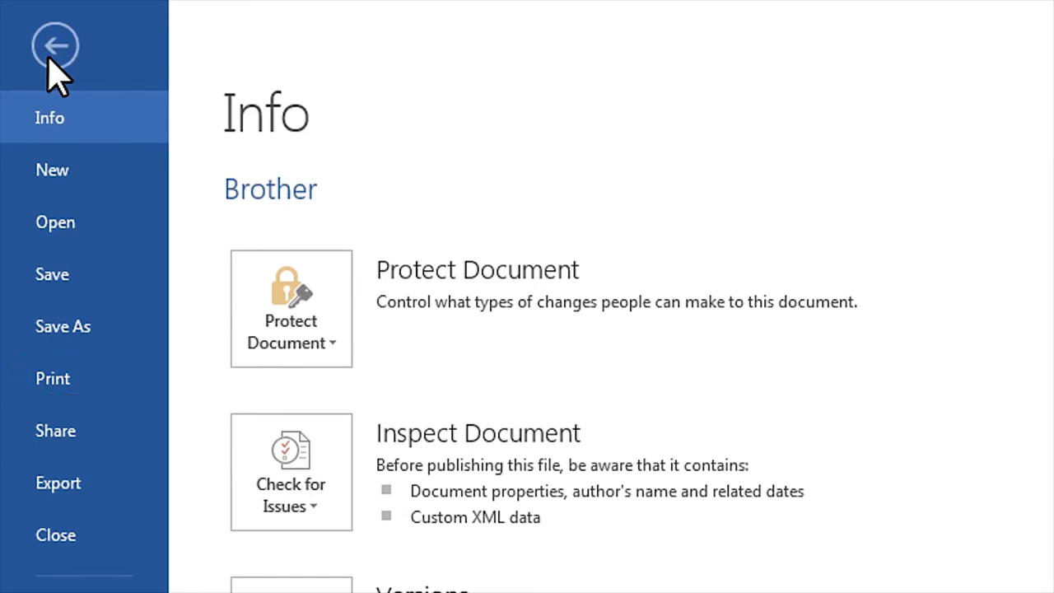
mouse_move(52, 378)
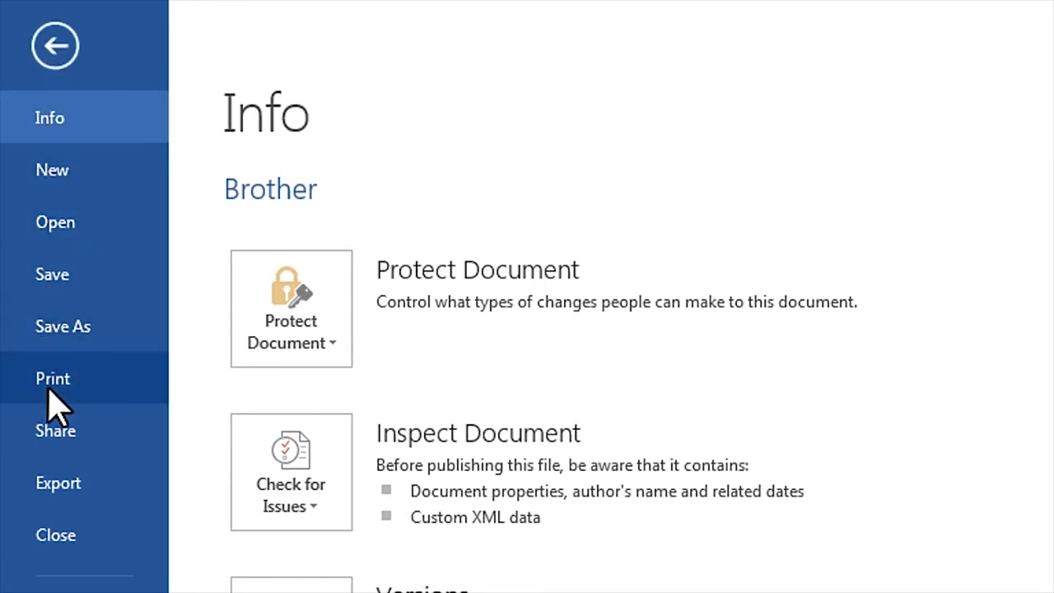
click(53, 377)
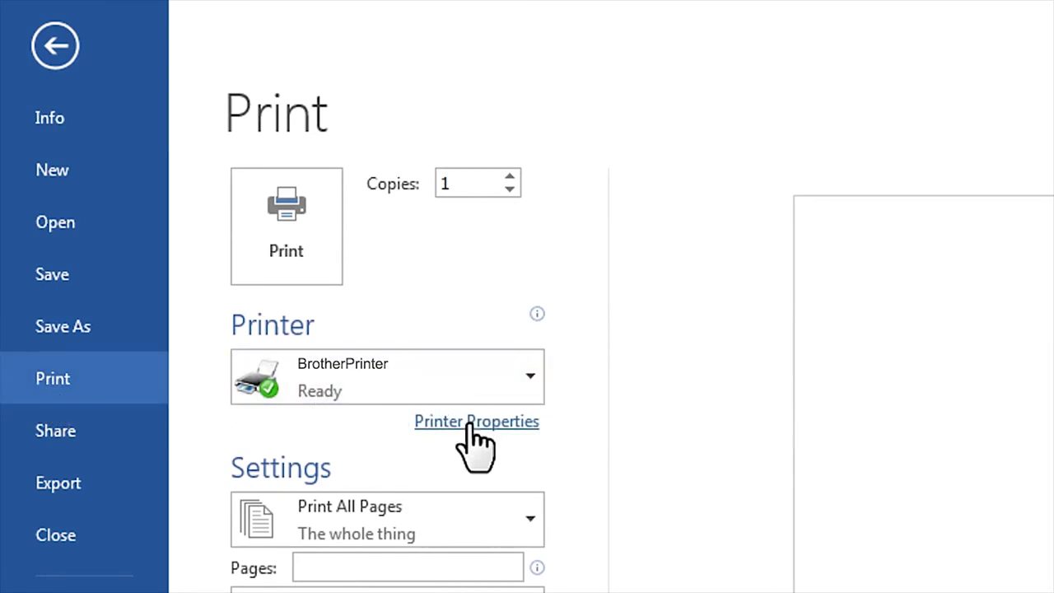
click(475, 420)
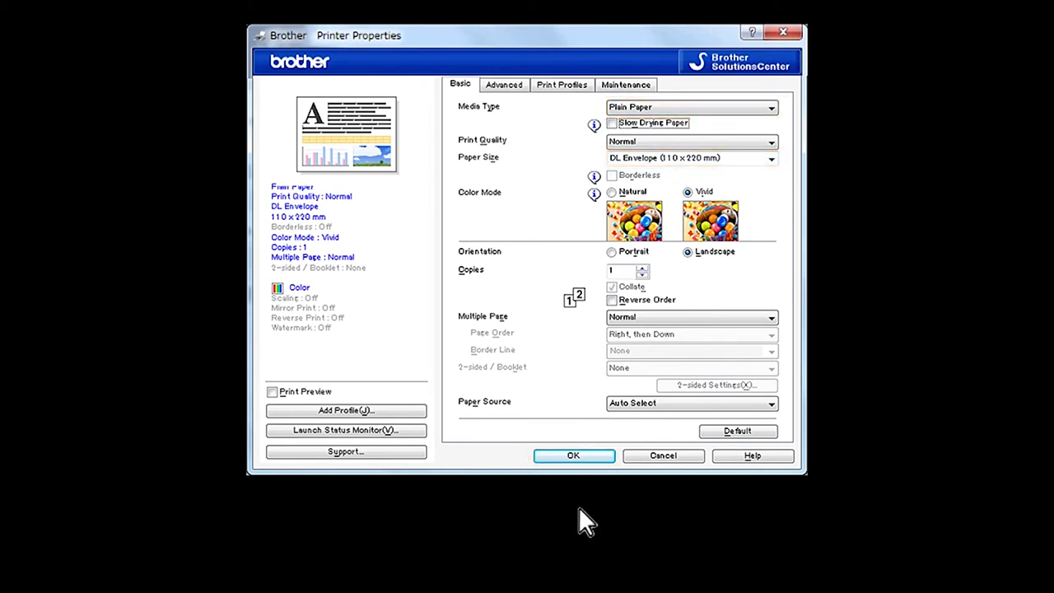
Accept the DL Envelope landscape paper settings in Brother Printer Properties
click(573, 455)
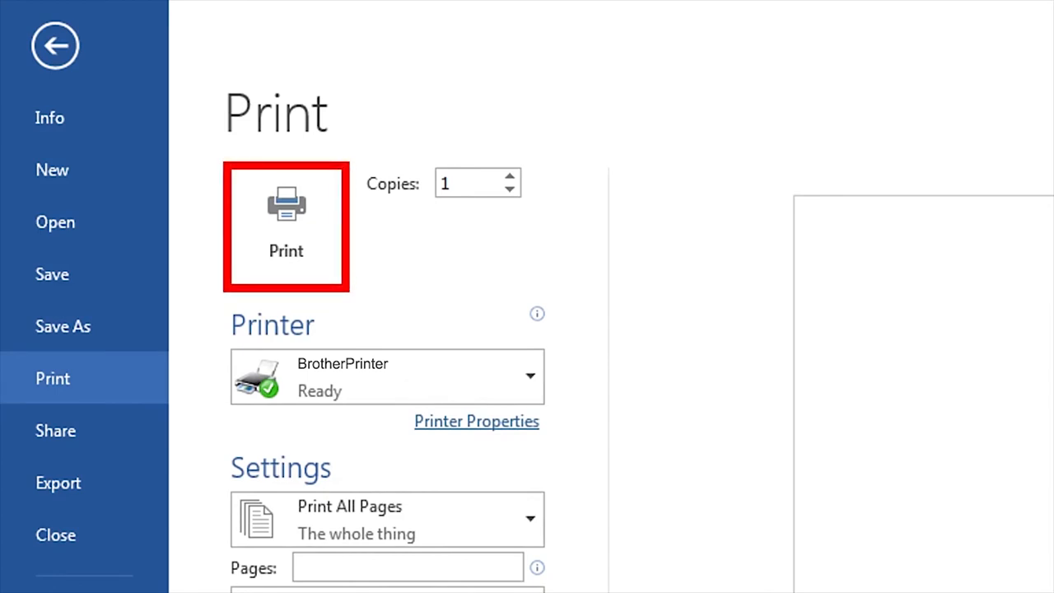
mouse_move(191, 338)
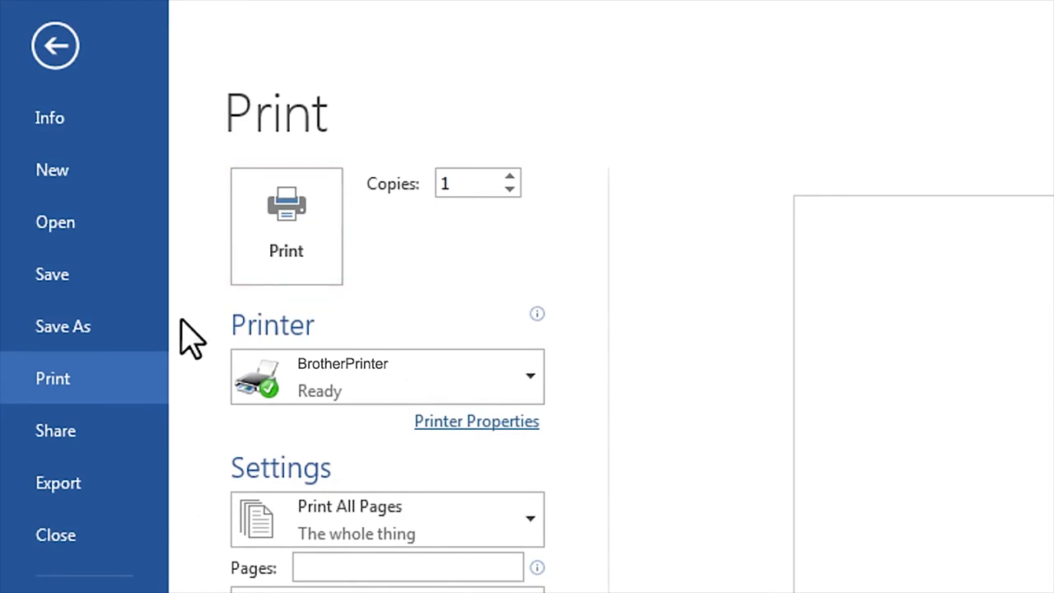